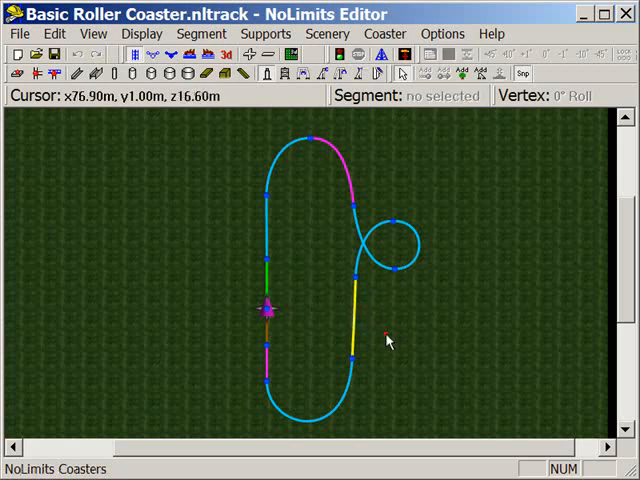
Convert the straight transport segment beside the loop to normal track and deselect it.
left_click(356, 340)
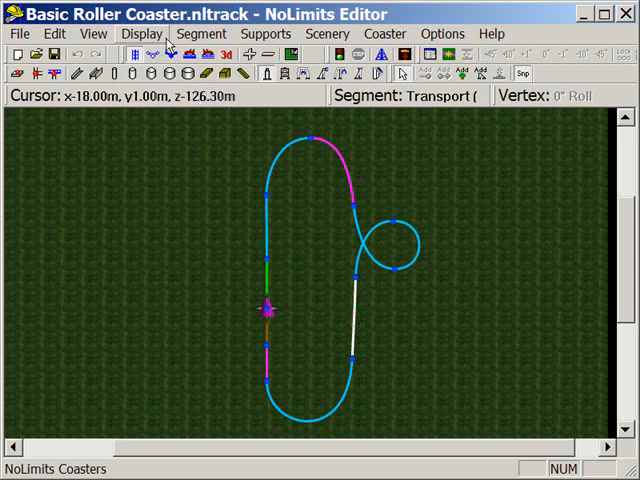
left_click(202, 32)
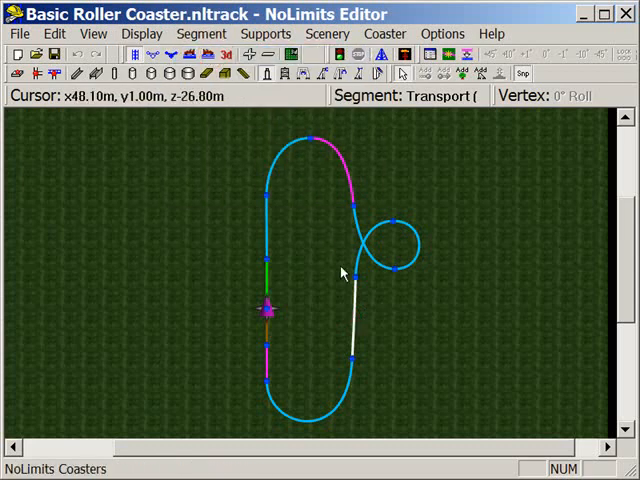
left_click(378, 312)
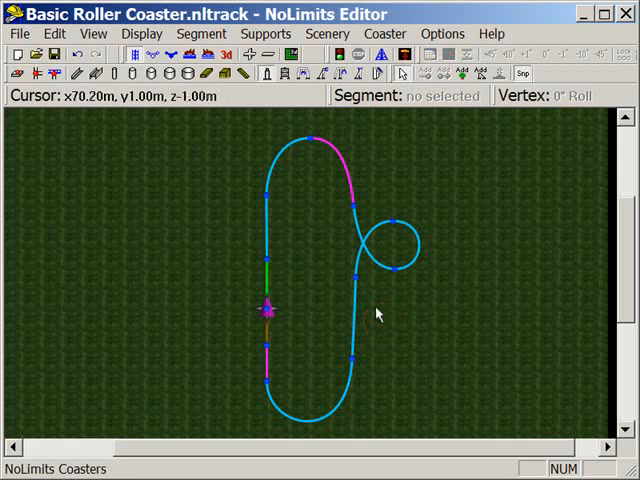
left_click(352, 300)
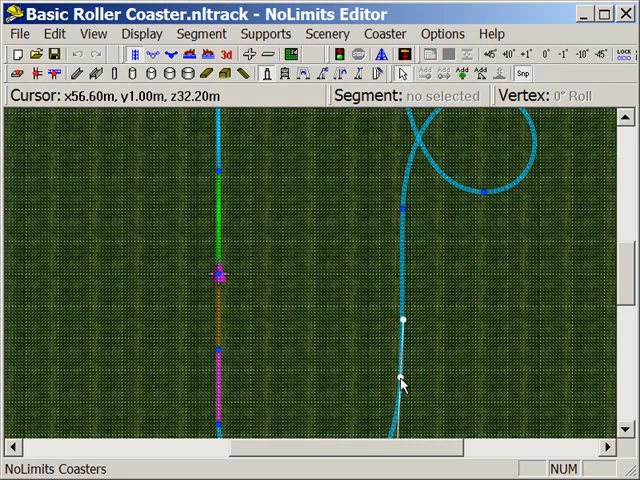
mouse_move(400, 216)
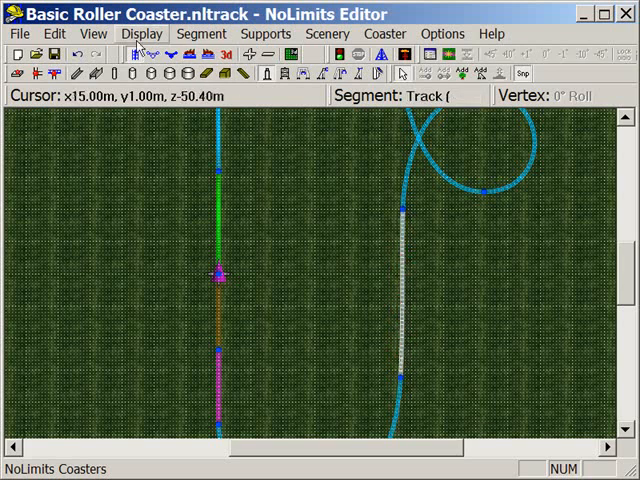
Flatten the selected piece before the loop with Edit > Make straight.
left_click(54, 32)
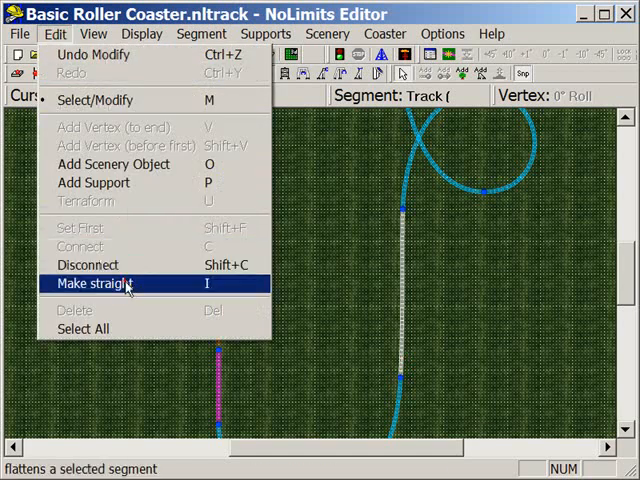
left_click(96, 284)
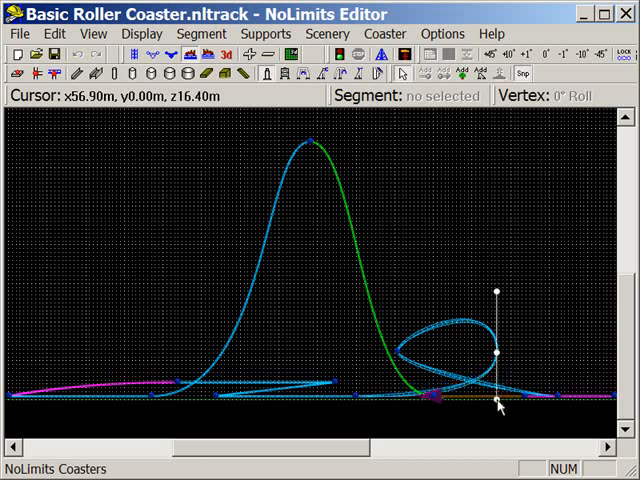
Raise the loop entry vertex and stand the loop upright by lifting its top point in side view.
left_click_drag(496, 402, 496, 352)
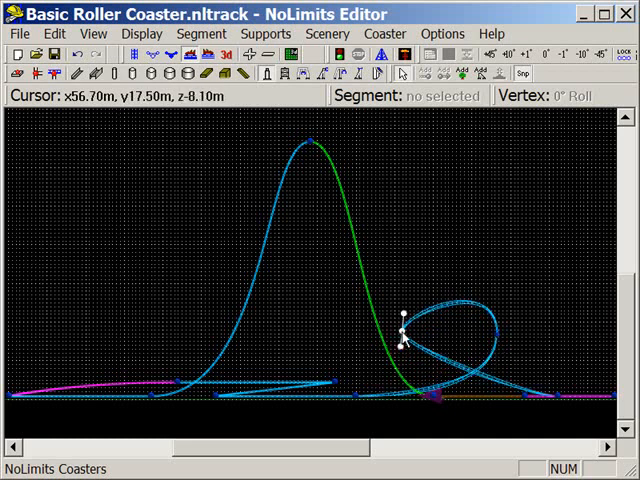
left_click_drag(404, 324, 404, 376)
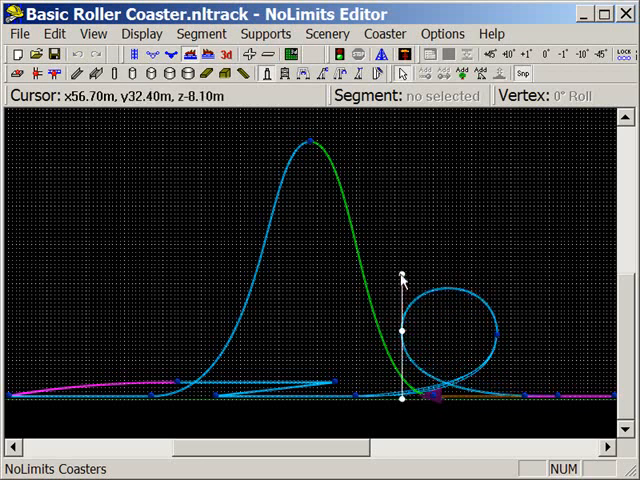
left_click_drag(402, 278, 402, 268)
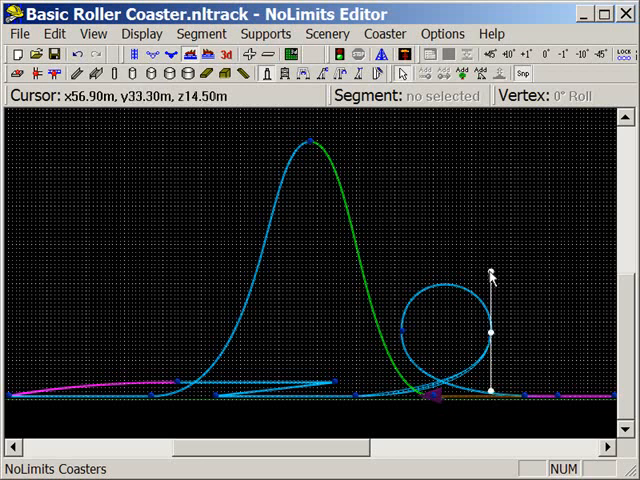
left_click_drag(492, 278, 492, 398)
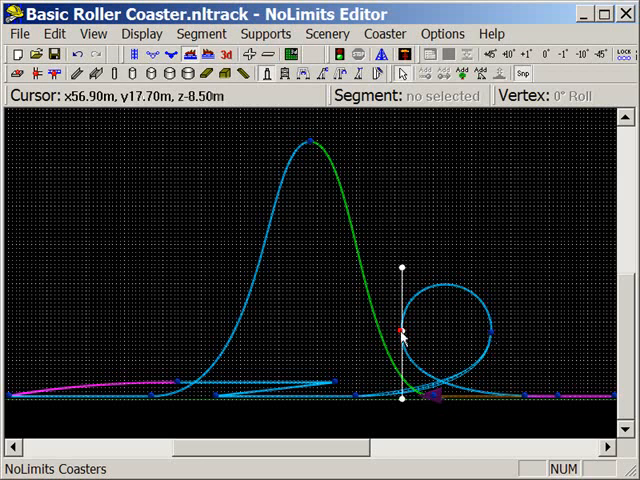
Bring the lower loop point to ground level and smooth the curve where the loop begins.
left_click_drag(400, 332, 400, 268)
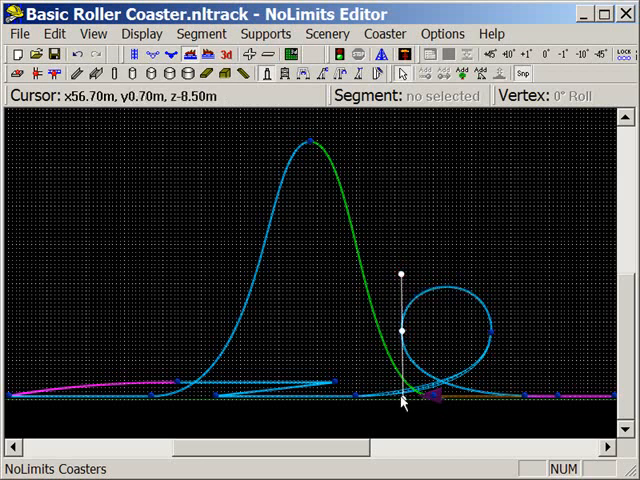
left_click_drag(400, 404, 400, 396)
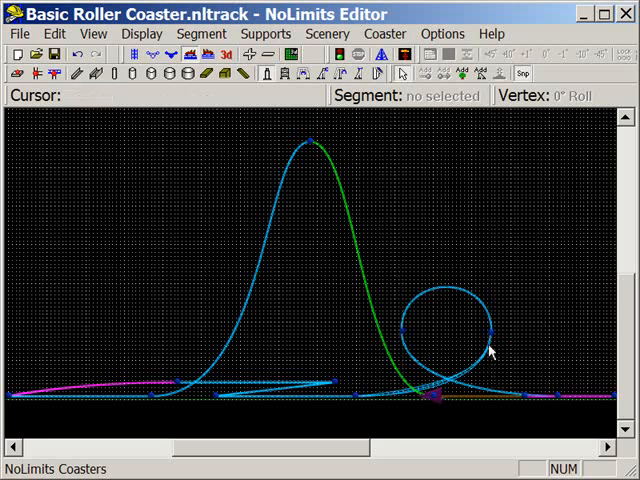
left_click(492, 398)
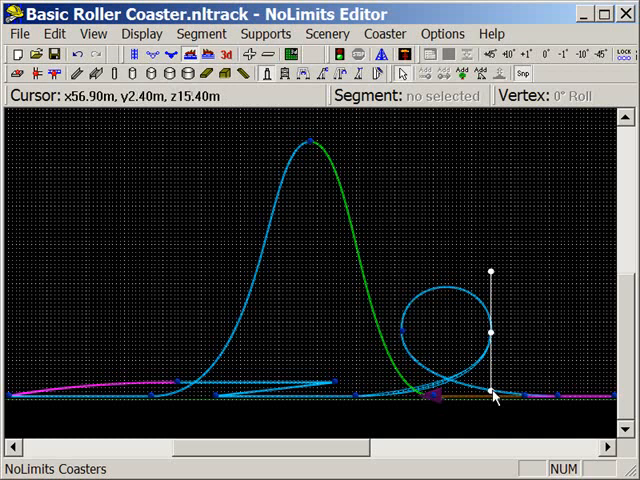
left_click_drag(492, 398, 492, 390)
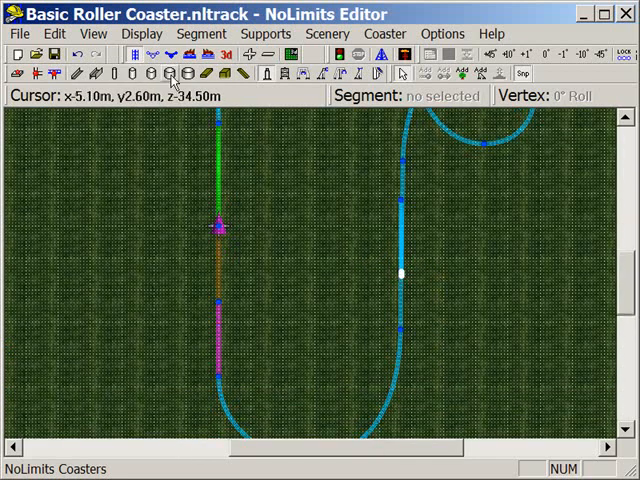
mouse_move(188, 56)
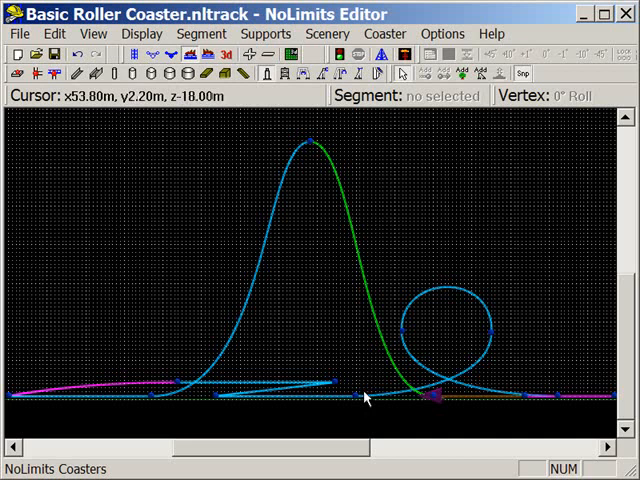
mouse_move(418, 300)
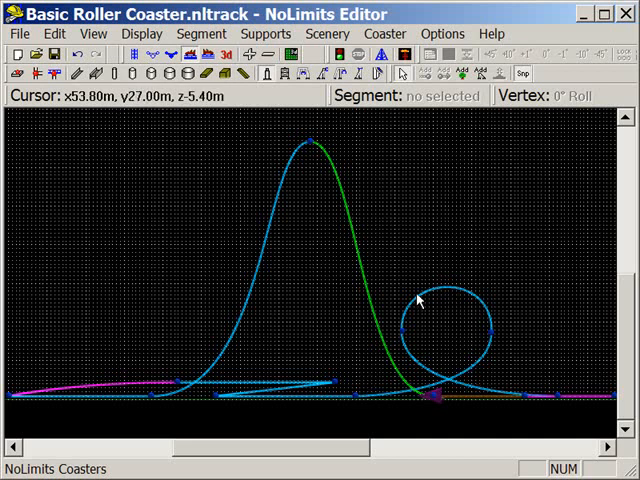
mouse_move(438, 300)
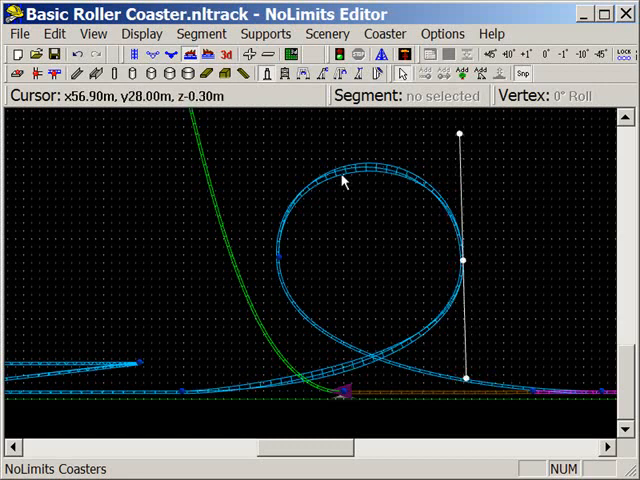
mouse_move(512, 328)
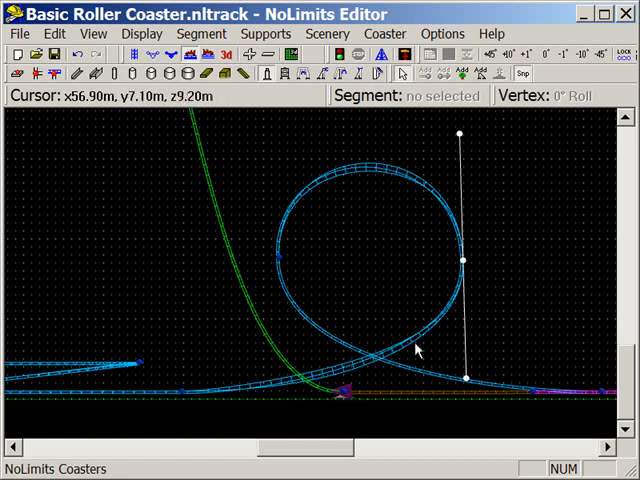
mouse_move(424, 188)
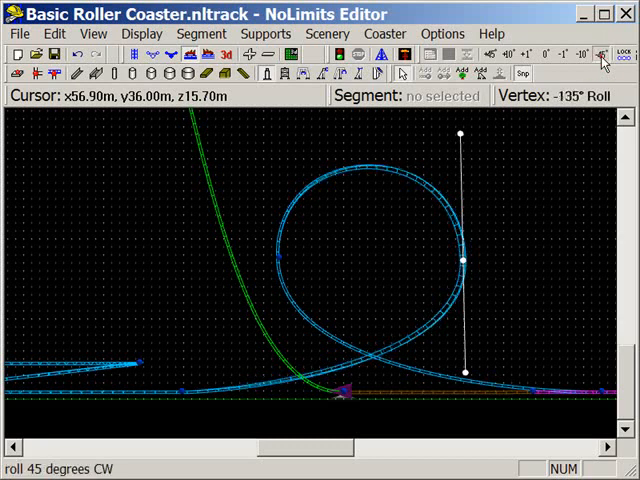
Roll the loop's top vertex a further 45° CW toward the -135° roll.
left_click(608, 56)
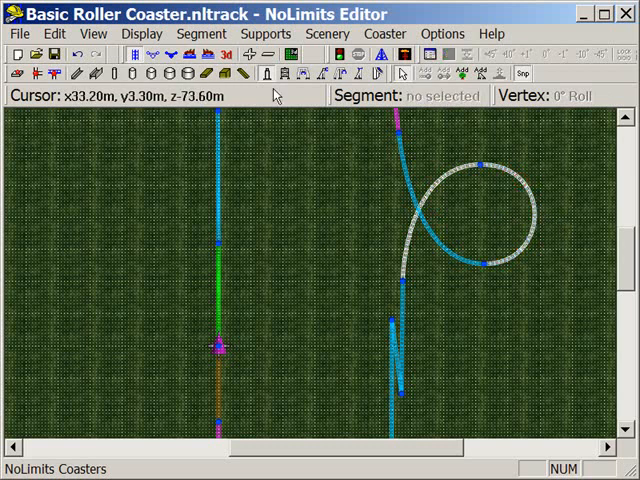
Show the transport settings (1 km/h, friction wheels) for the curved section after the loop.
left_click(202, 32)
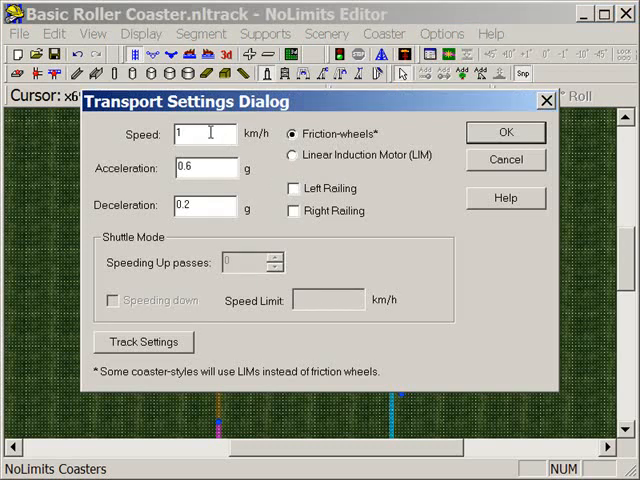
Set the transport section's speed to 120 km/h in the Transport Settings dialog.
type("1")
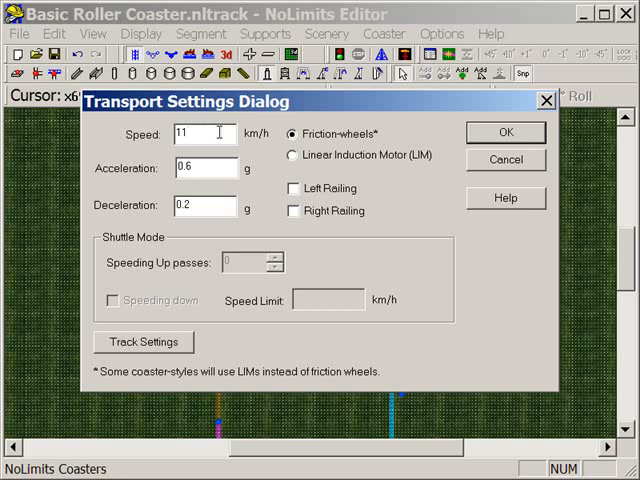
type("120")
type("0.8")
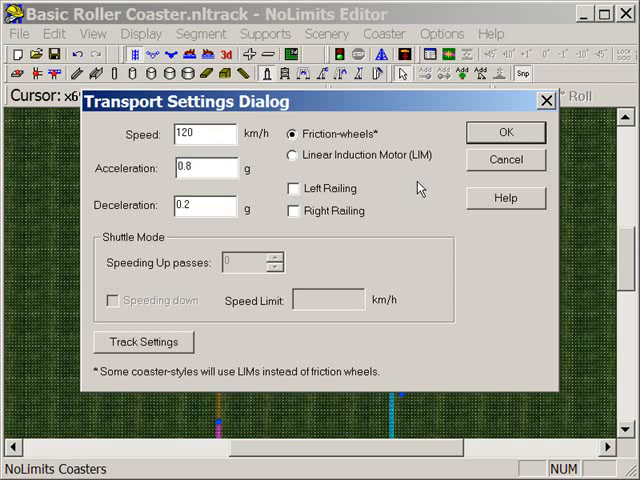
left_click(506, 132)
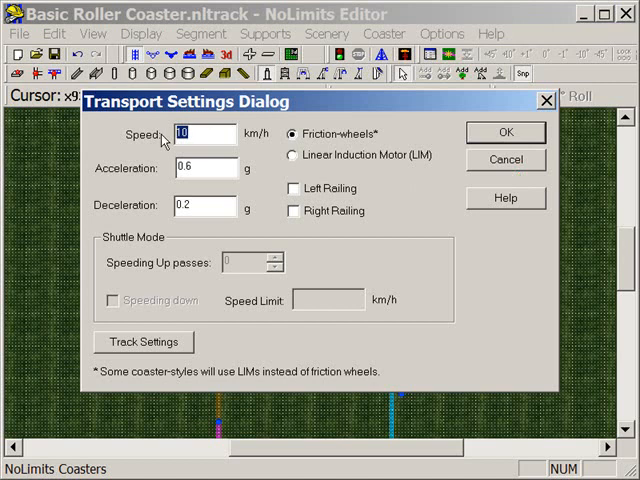
type("120")
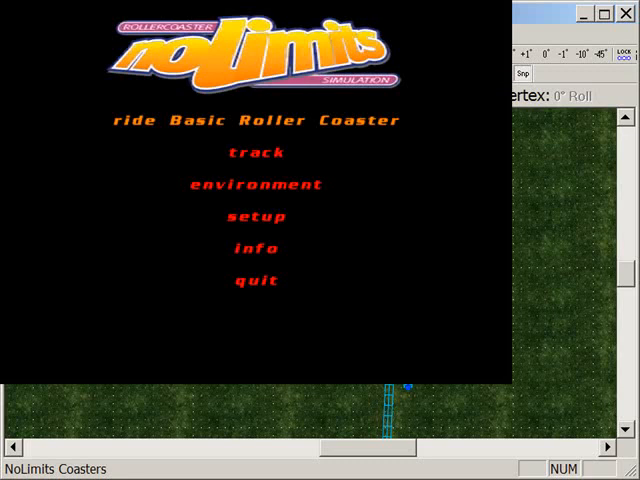
Quit NoLimits Simulator from its main menu after the test ride.
left_click(254, 280)
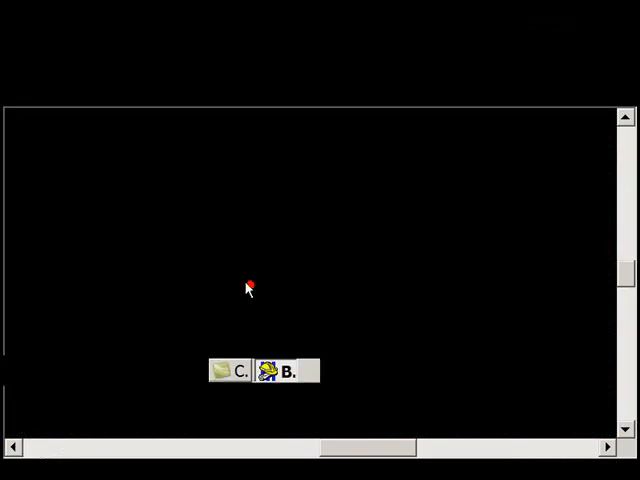